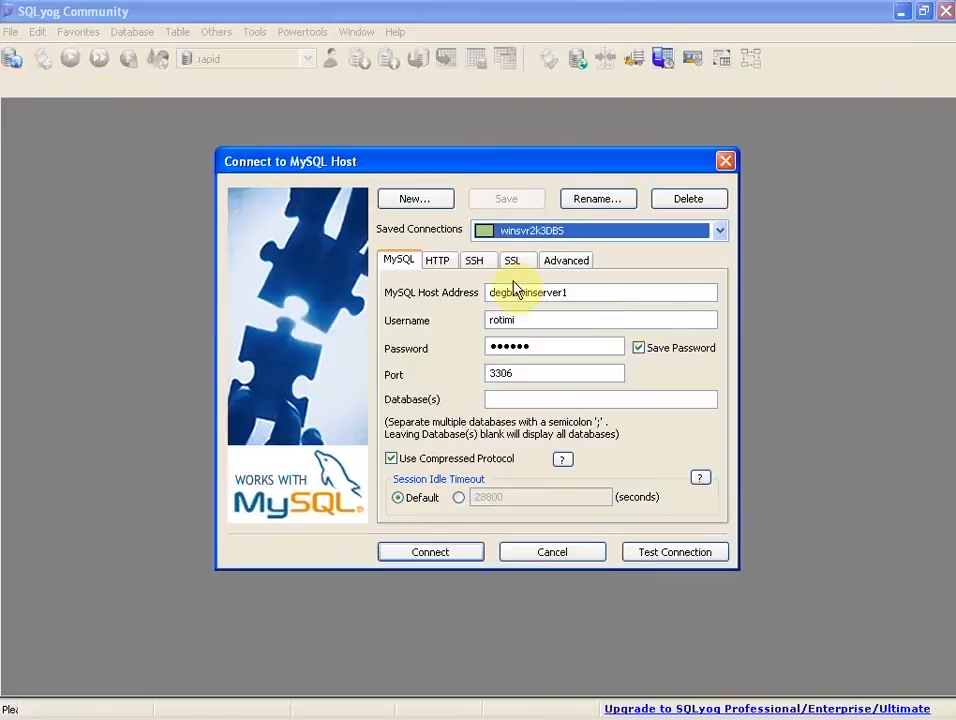
# Connect using the saved MySQL host connection
pyautogui.click(429, 551)
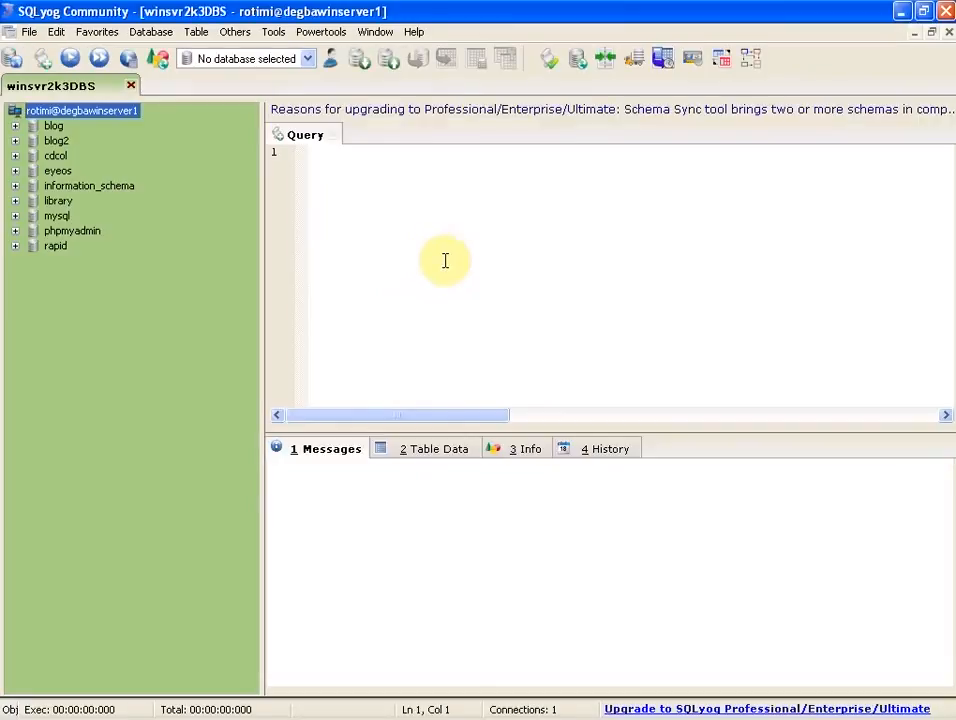
pyautogui.moveTo(110, 115)
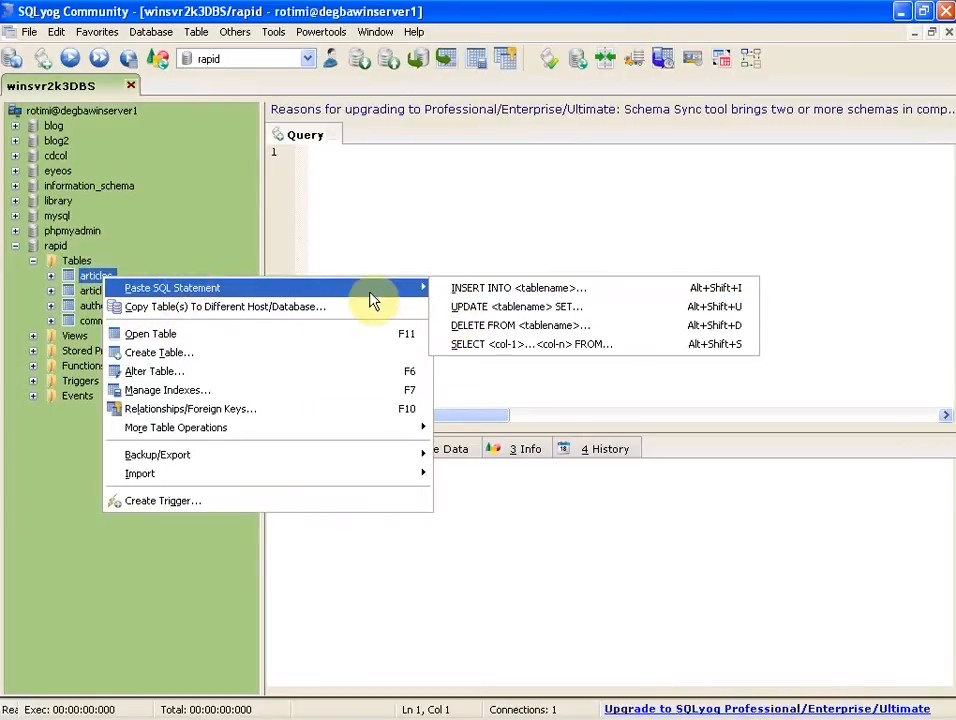
# Open Edit > Insert Templates and cancel the SQL Templates dialog without inserting
pyautogui.click(56, 31)
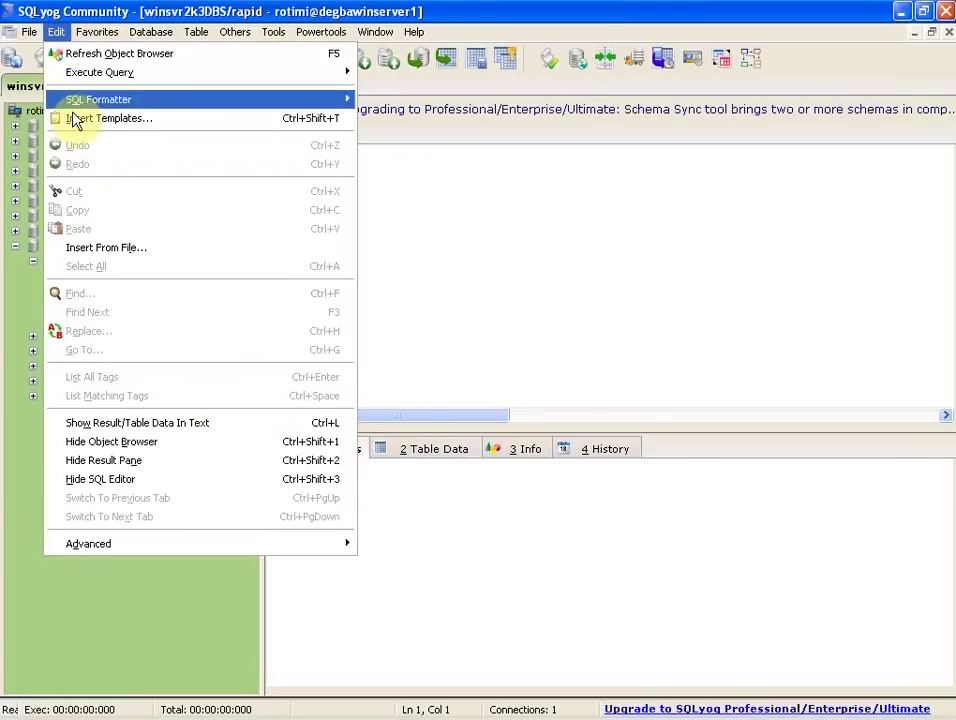
pyautogui.click(110, 118)
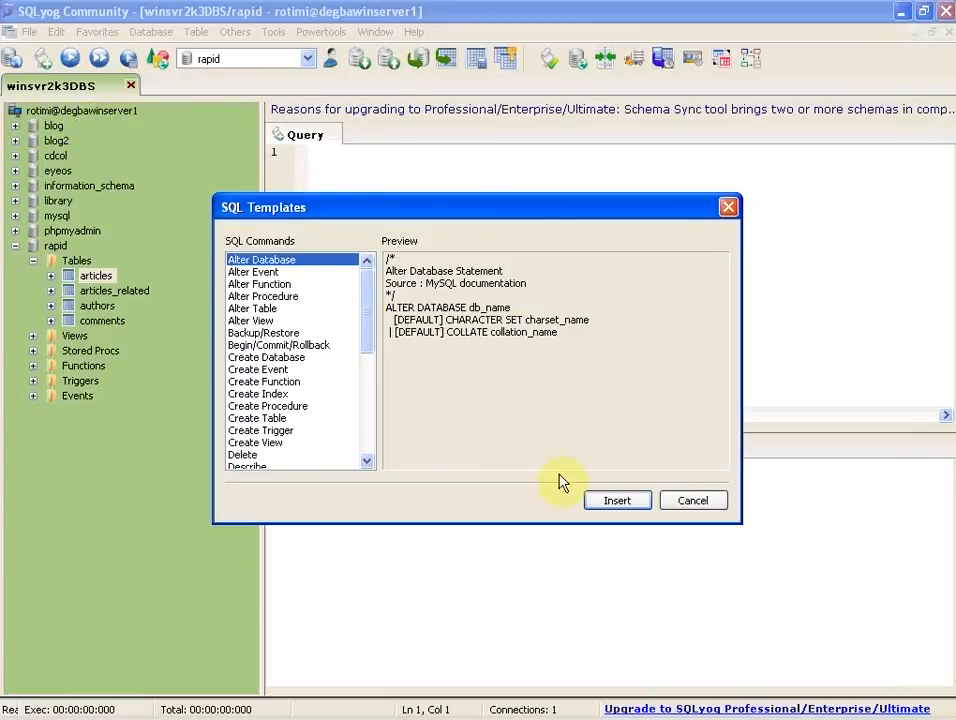
pyautogui.click(693, 500)
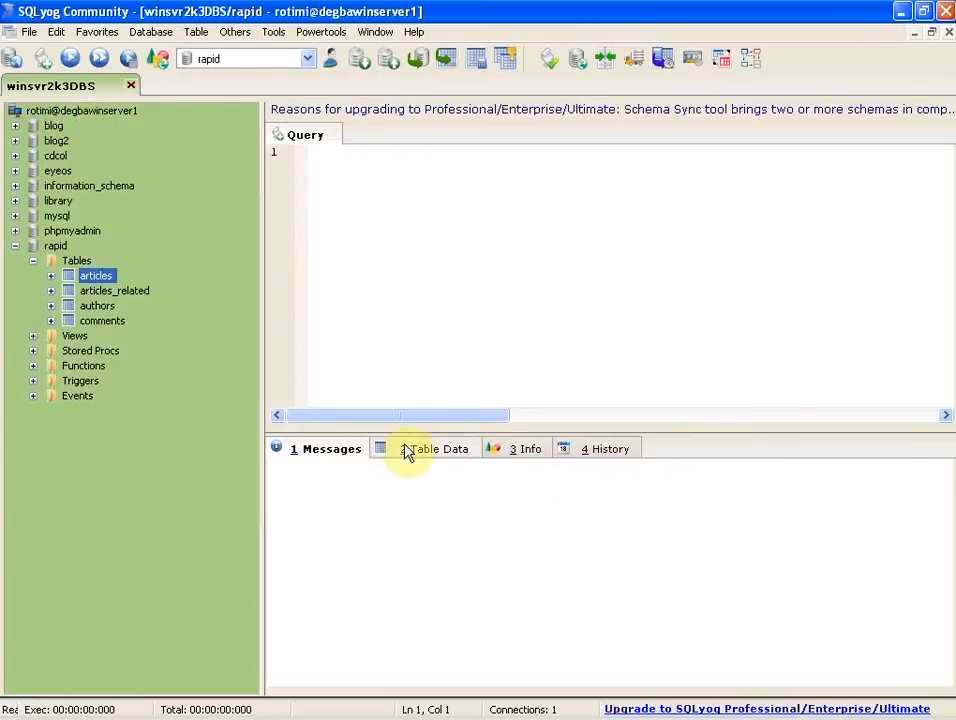
pyautogui.moveTo(421, 298)
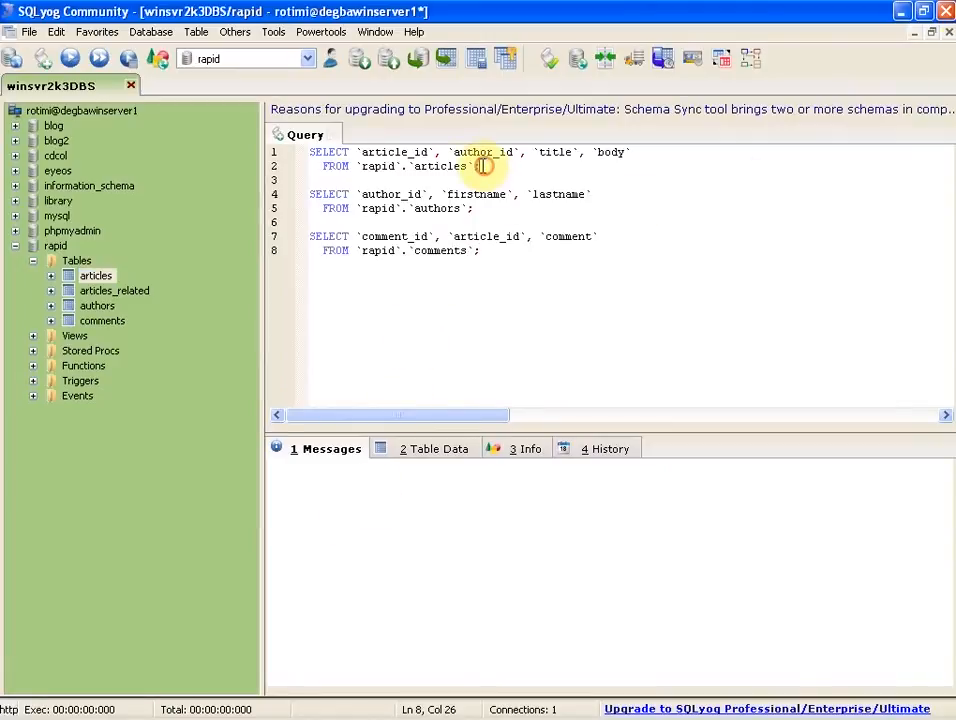
# Enter SELECT queries for rapid.articles, rapid.authors and rapid.comments in the editor
pyautogui.rightClick(483, 166)
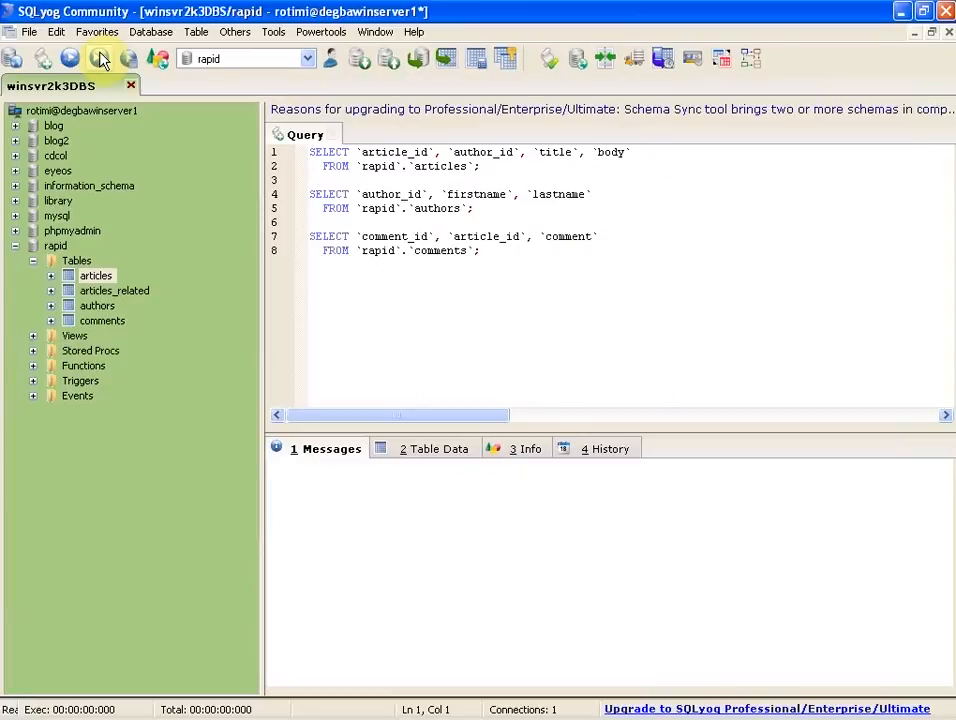
# Execute all three queries, review the authors and comments results, then view History
pyautogui.click(101, 58)
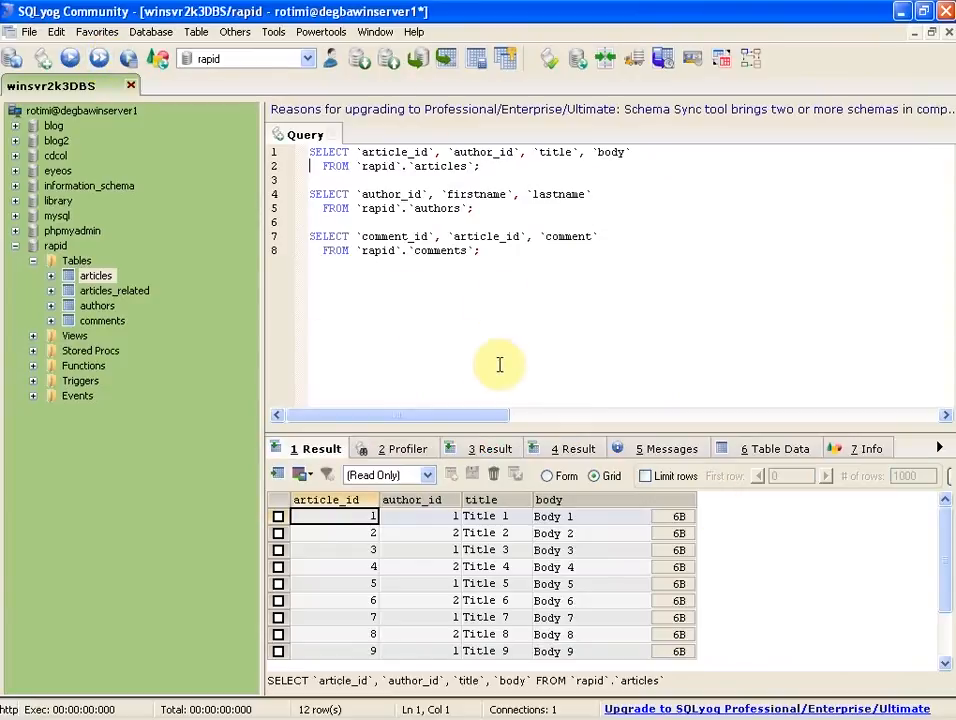
pyautogui.click(490, 448)
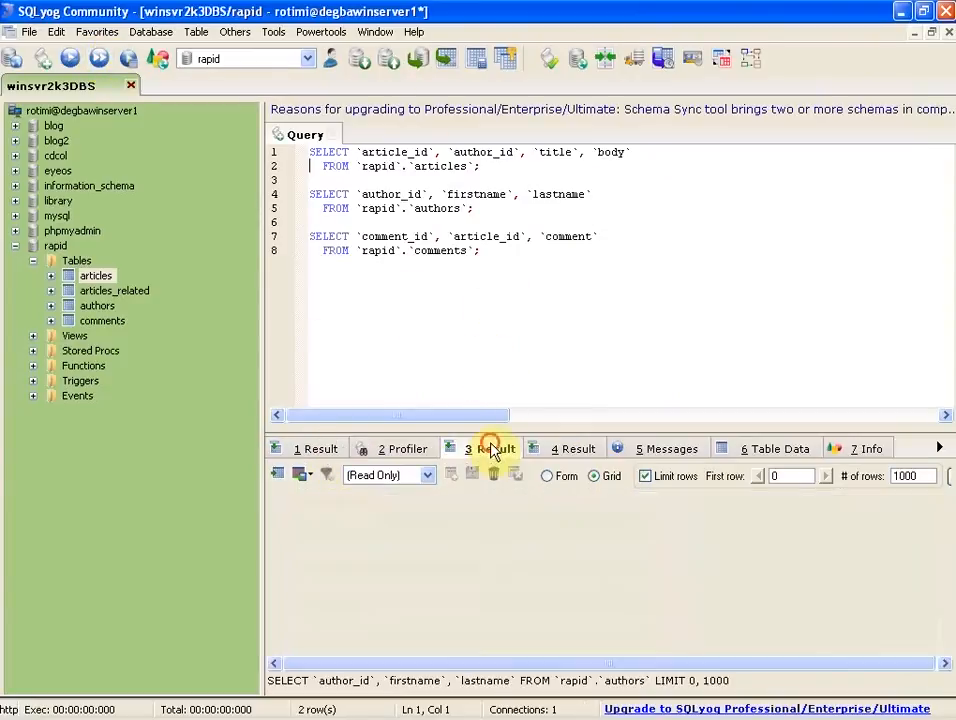
pyautogui.click(490, 448)
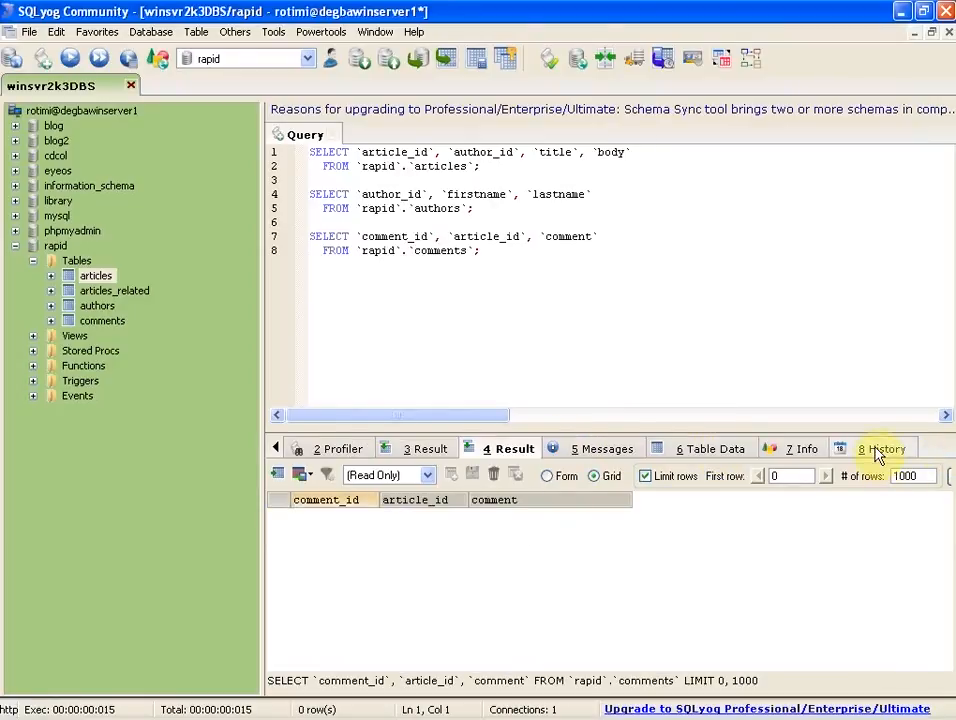
pyautogui.click(881, 448)
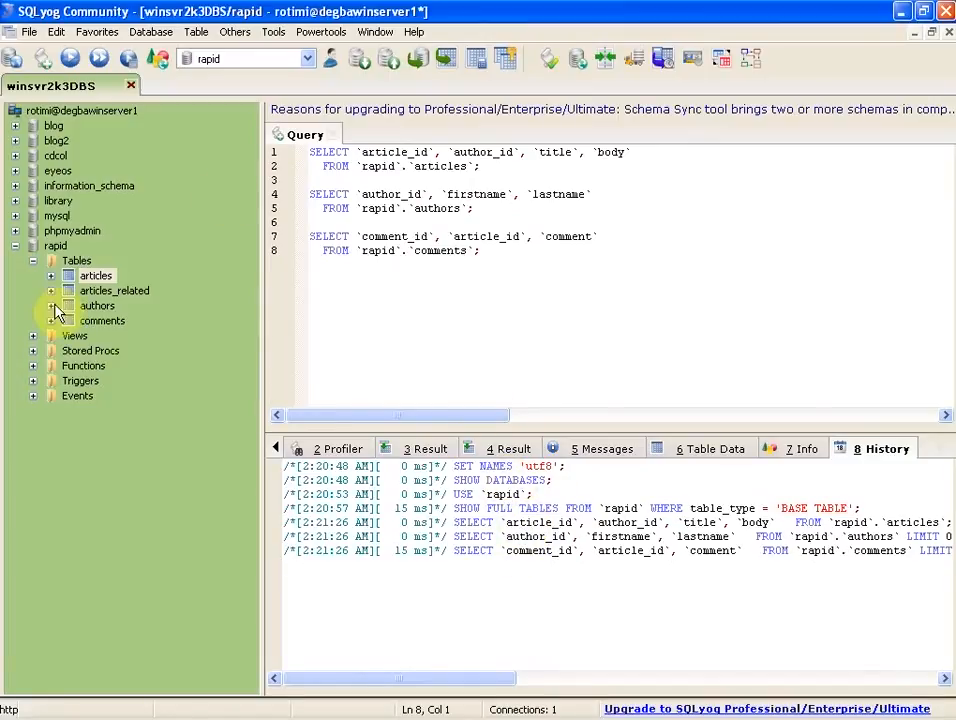
# Select rapid's Tables folder, then place the cursor in the first query
pyautogui.click(76, 260)
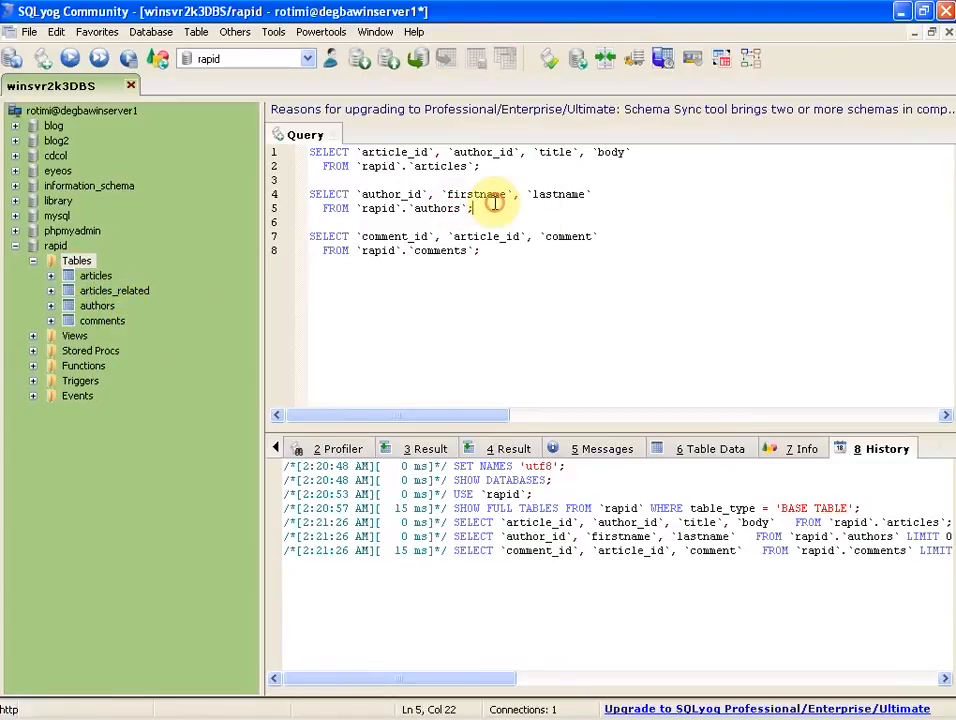
pyautogui.click(312, 152)
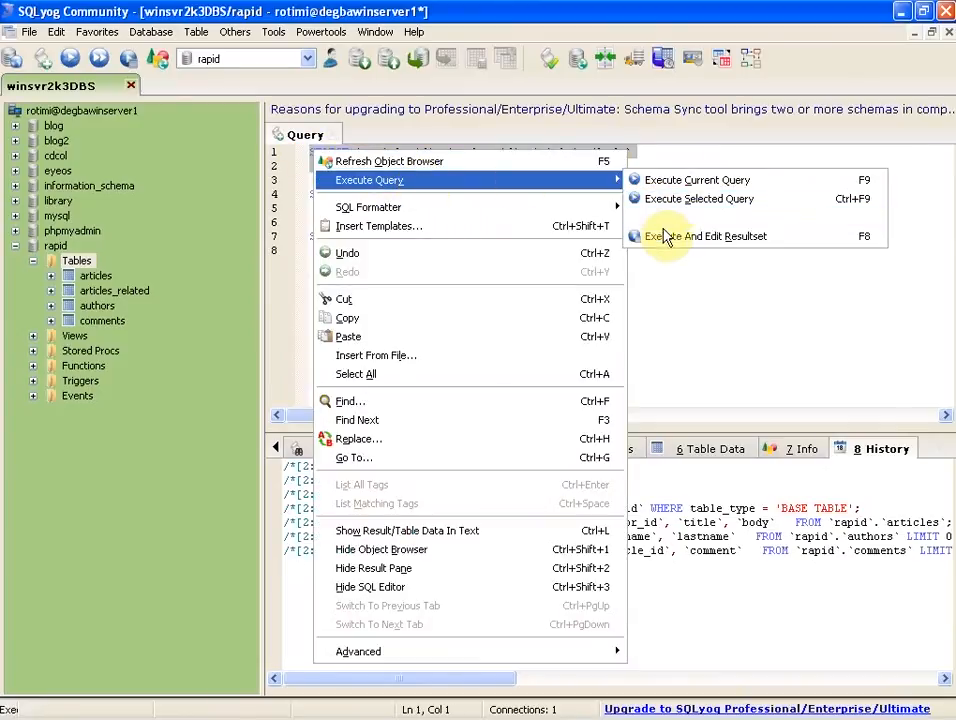
# Execute Current Query (F9) to run only the articles query
pyautogui.click(697, 179)
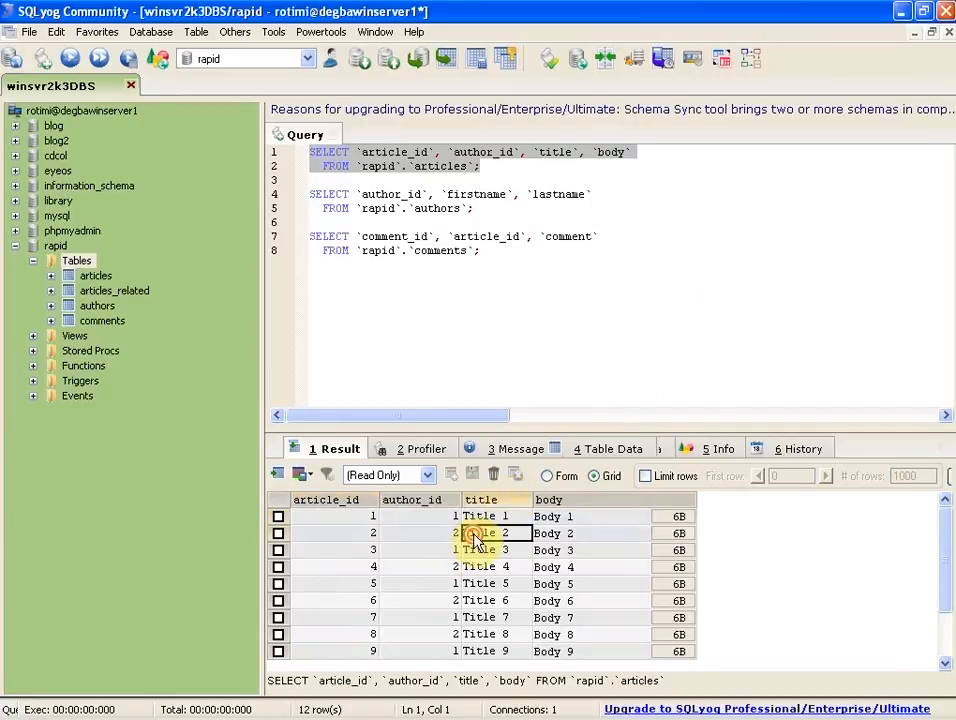
pyautogui.moveTo(432, 547)
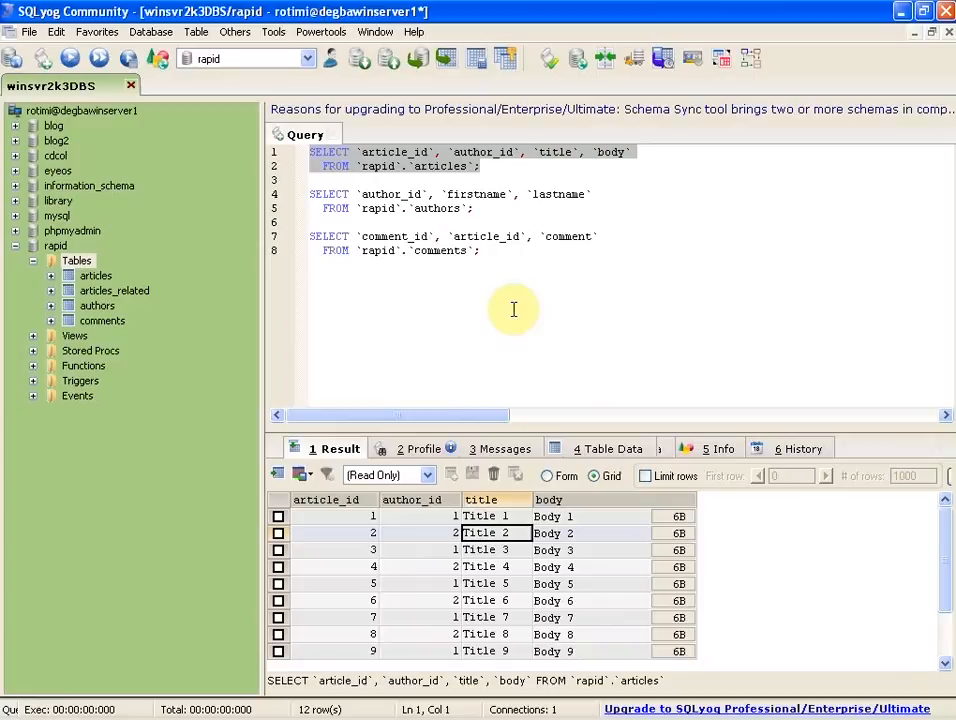
pyautogui.moveTo(505, 518)
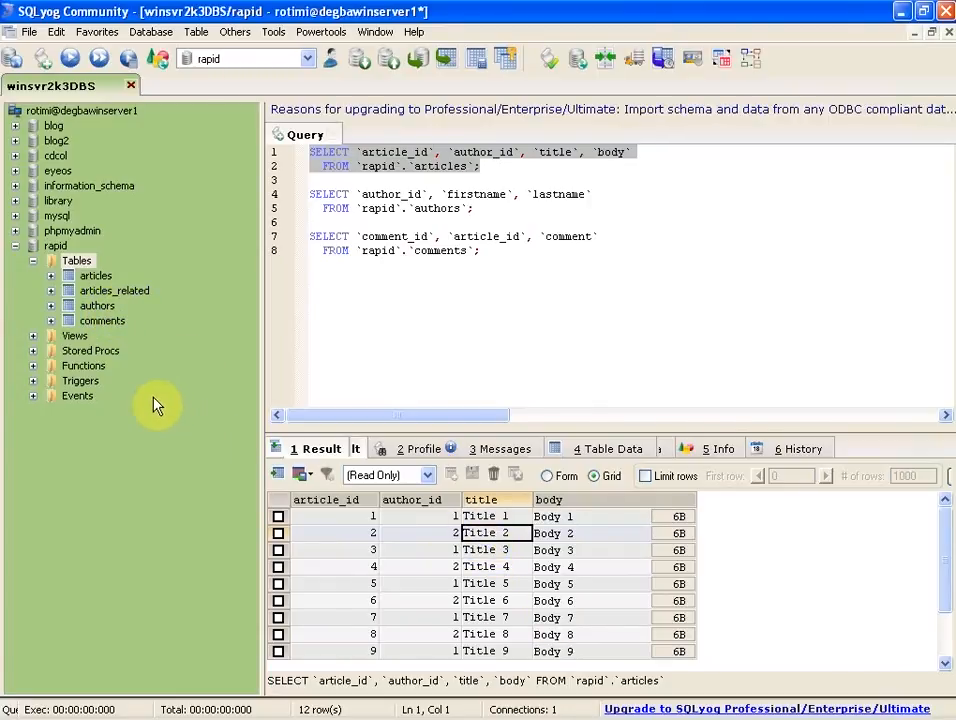
pyautogui.moveTo(310, 432)
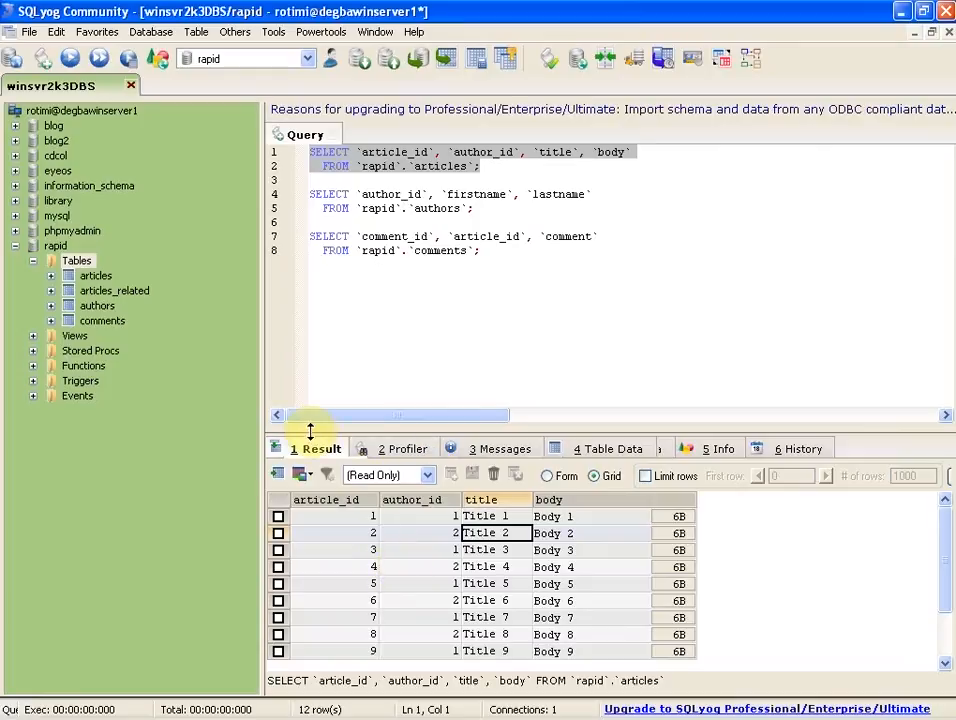
# Open the articles Table Data tab and close the Export As dialog
pyautogui.click(430, 566)
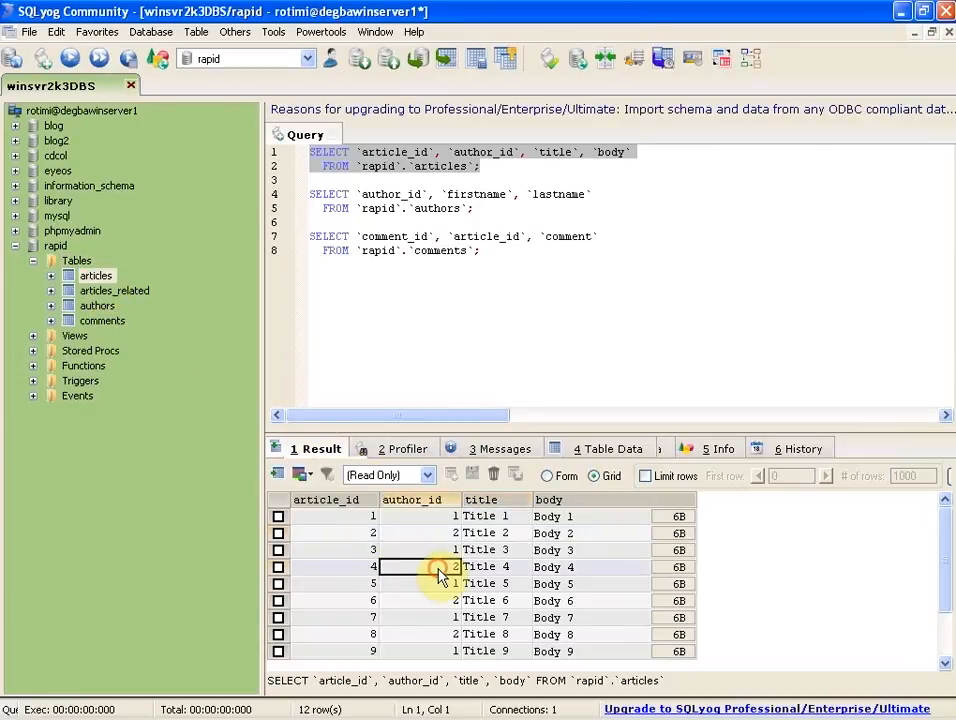
pyautogui.rightClick(445, 567)
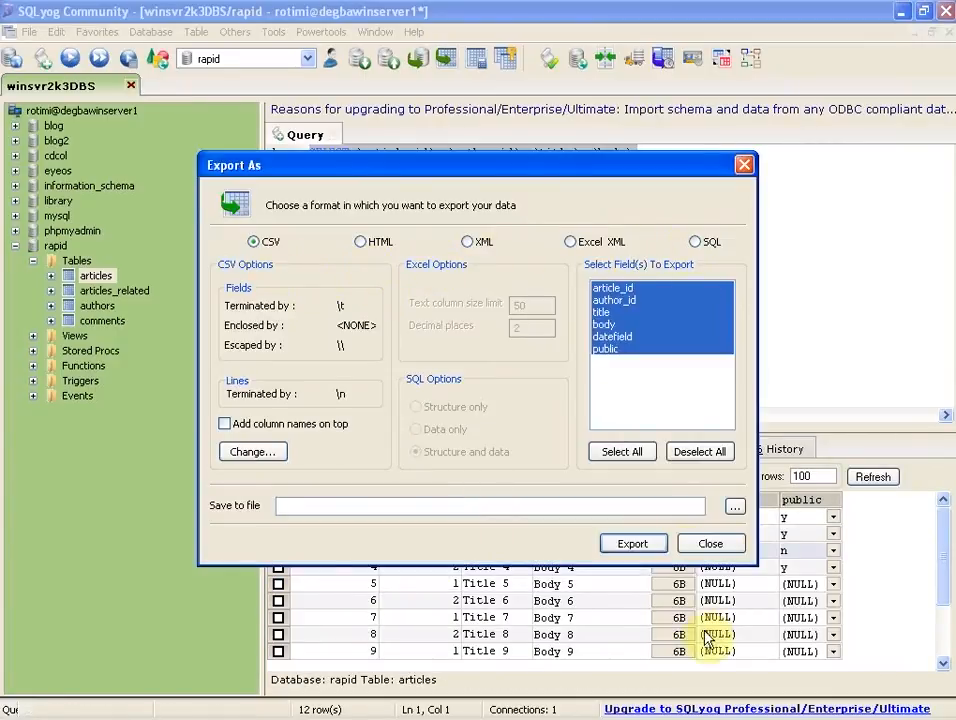
pyautogui.click(710, 543)
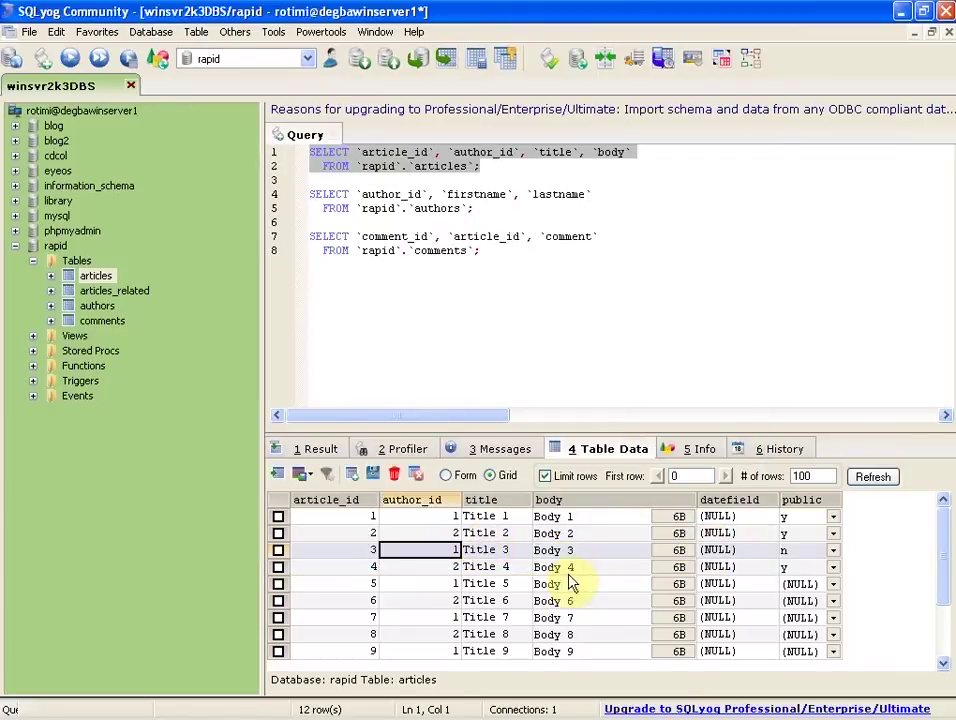
# Open a row's context menu in articles data, then the rapid database's context menu
pyautogui.rightClick(570, 583)
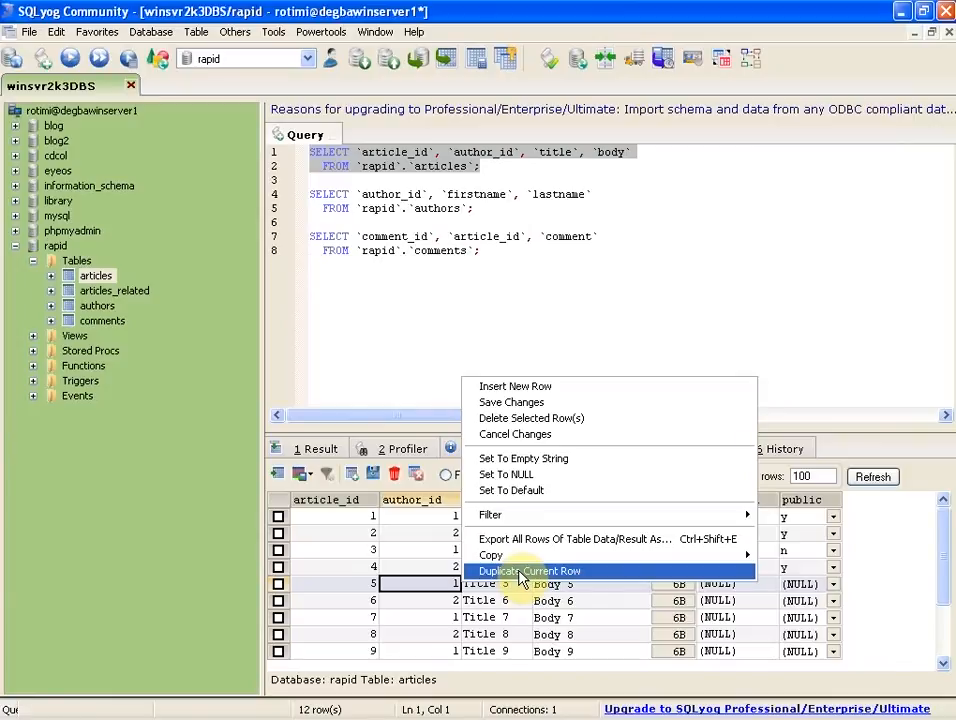
pyautogui.moveTo(491, 555)
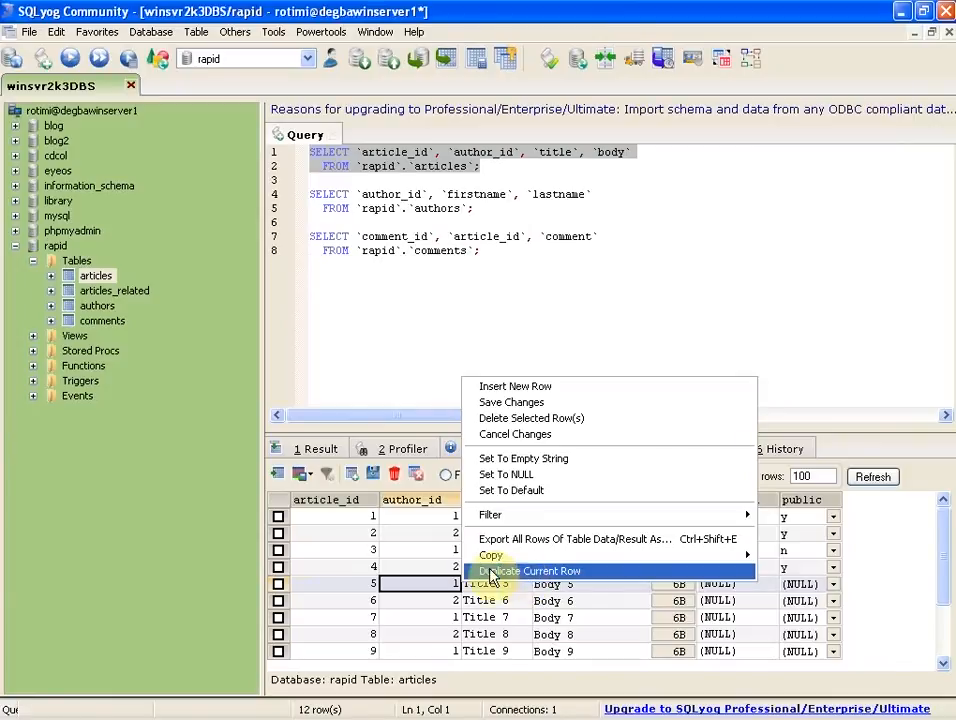
pyautogui.rightClick(55, 246)
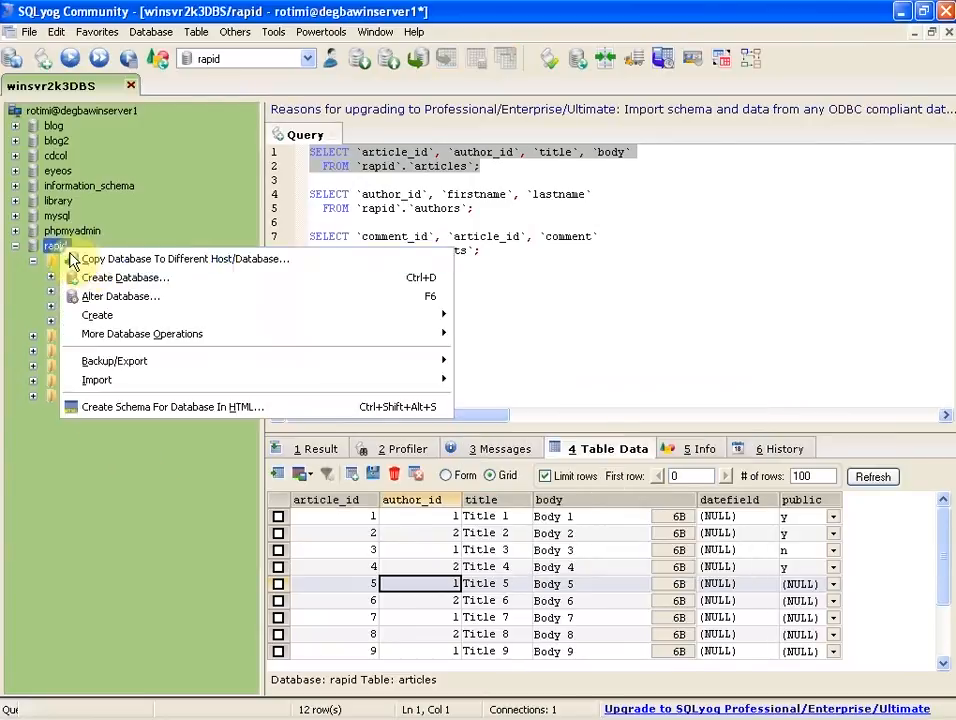
pyautogui.moveTo(118, 407)
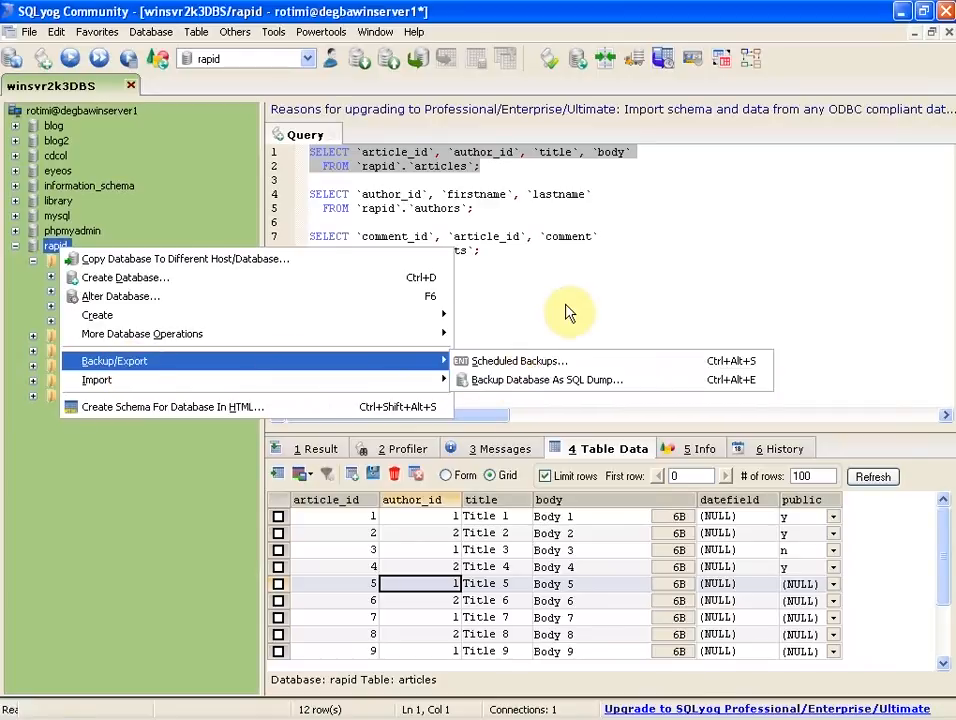
# Dismiss the rapid database Backup/Export menu by returning to the query editor
pyautogui.click(471, 288)
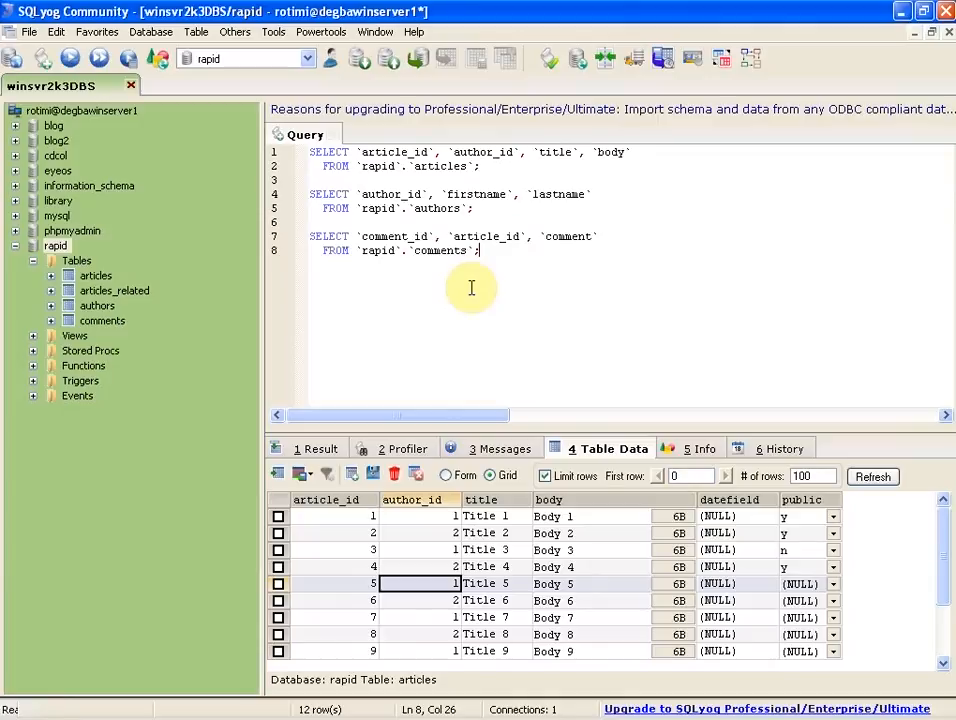
pyautogui.moveTo(364, 305)
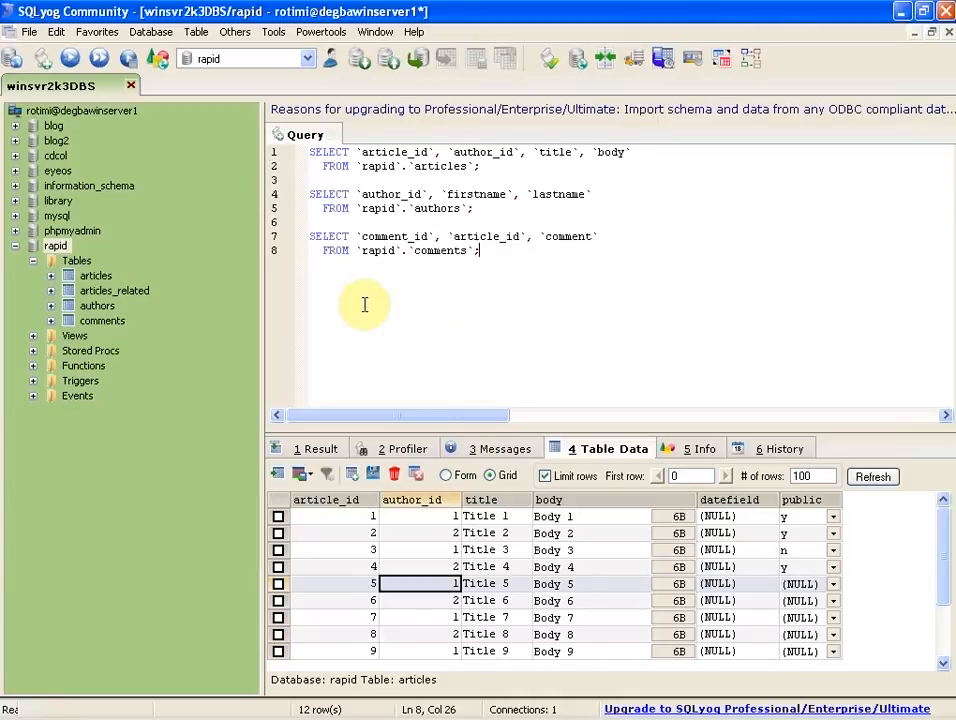